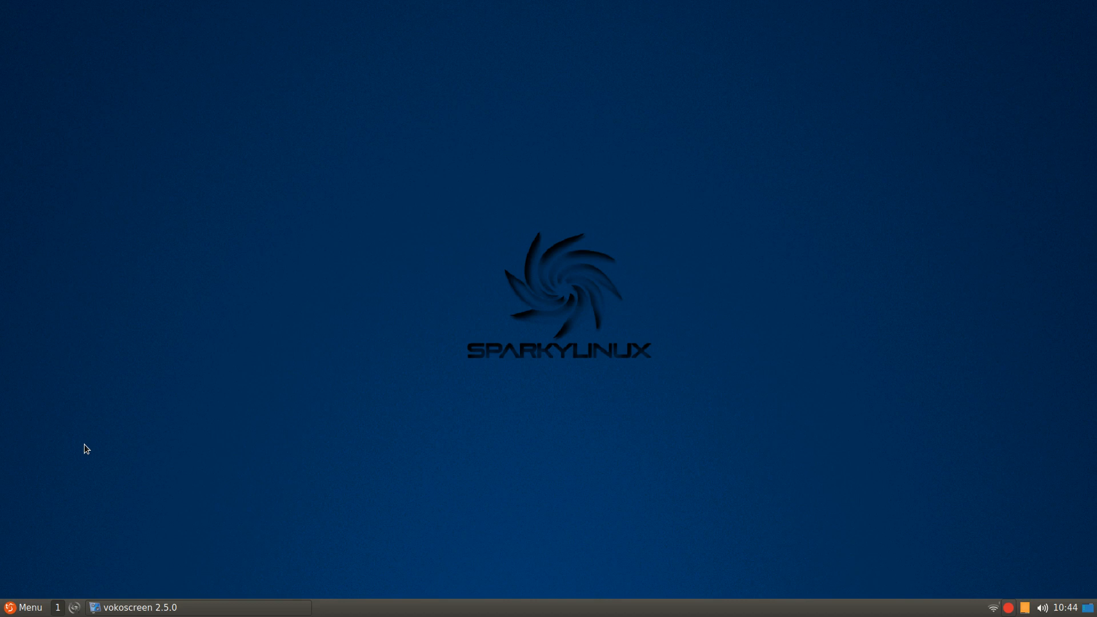
mouse_move(255, 455)
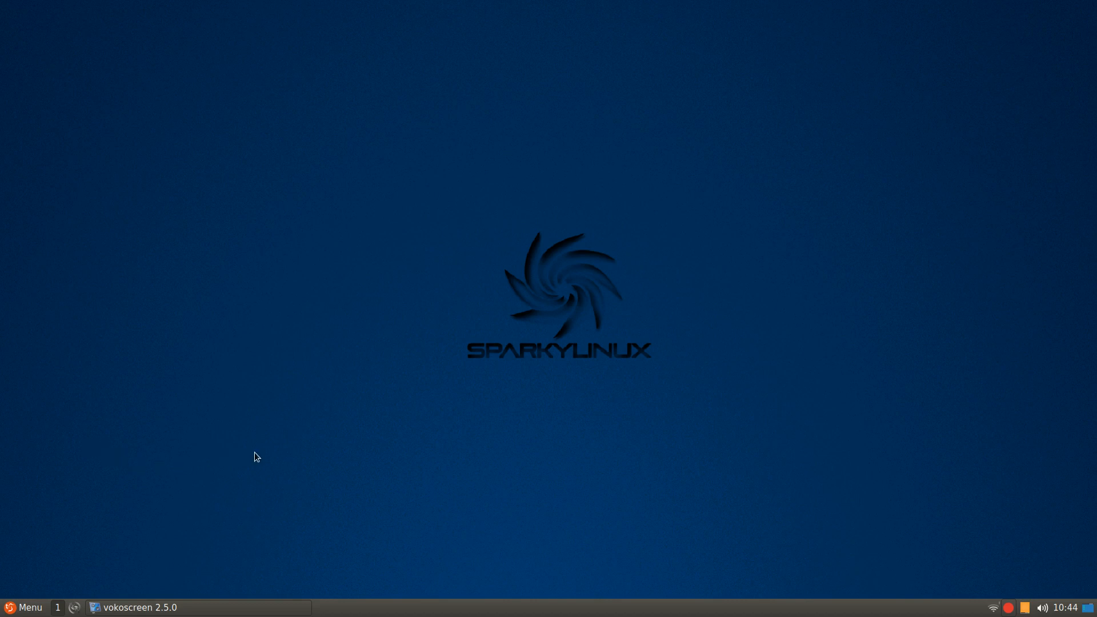
mouse_move(265, 456)
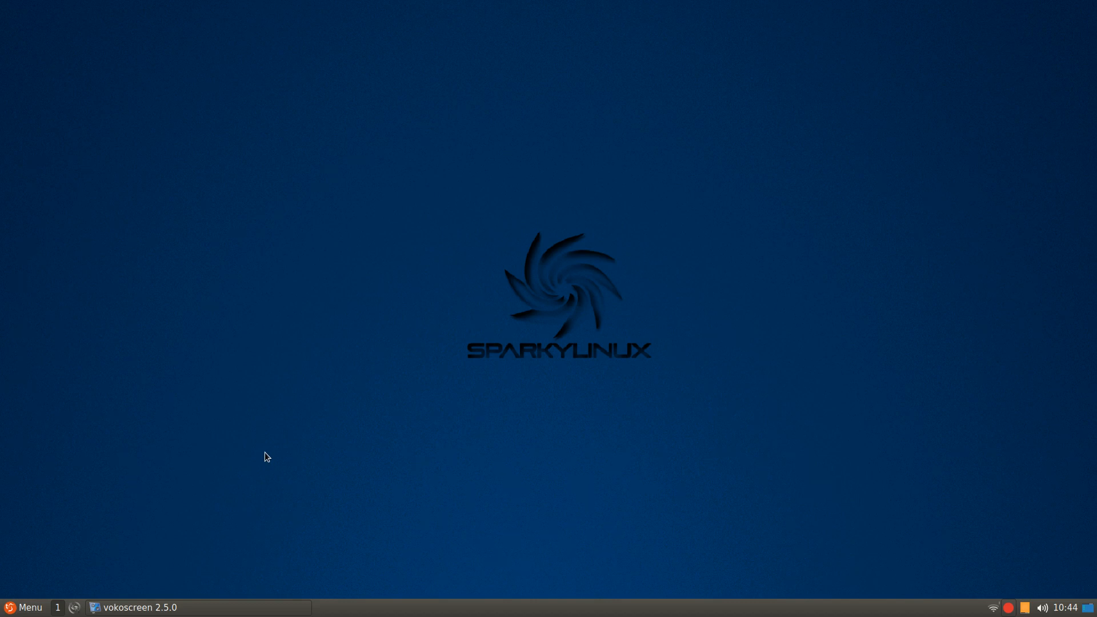
mouse_move(288, 461)
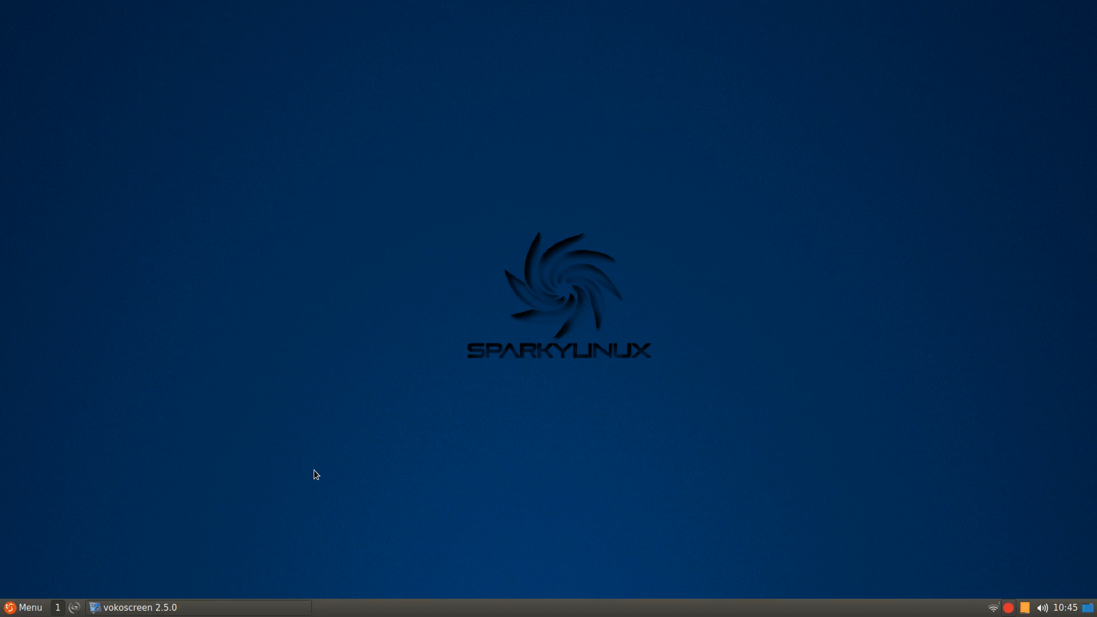
mouse_move(332, 481)
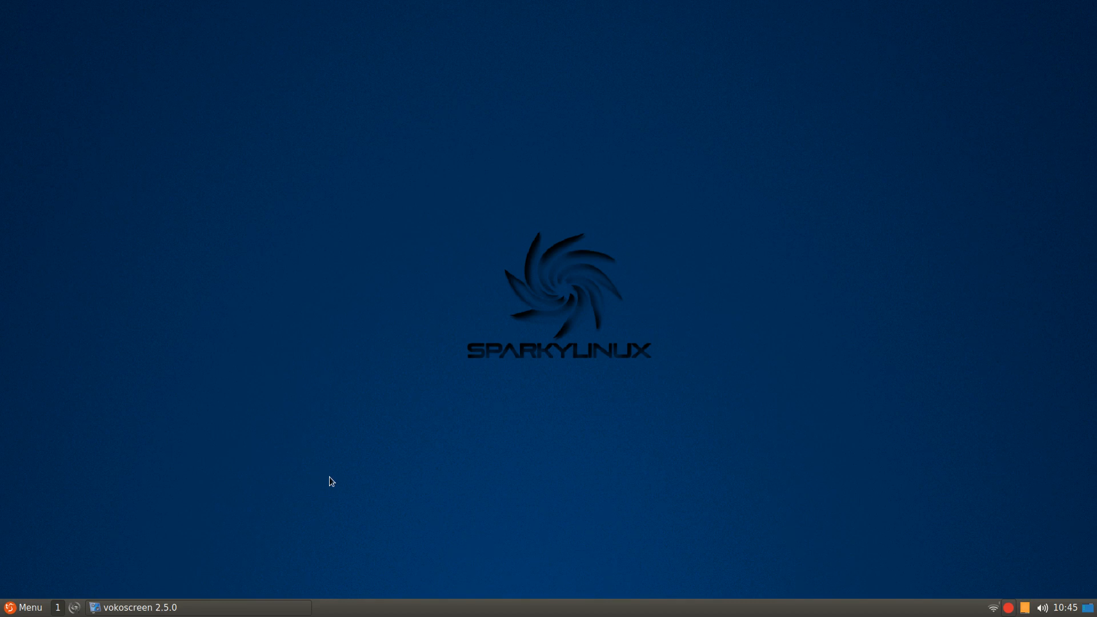
mouse_move(3, 587)
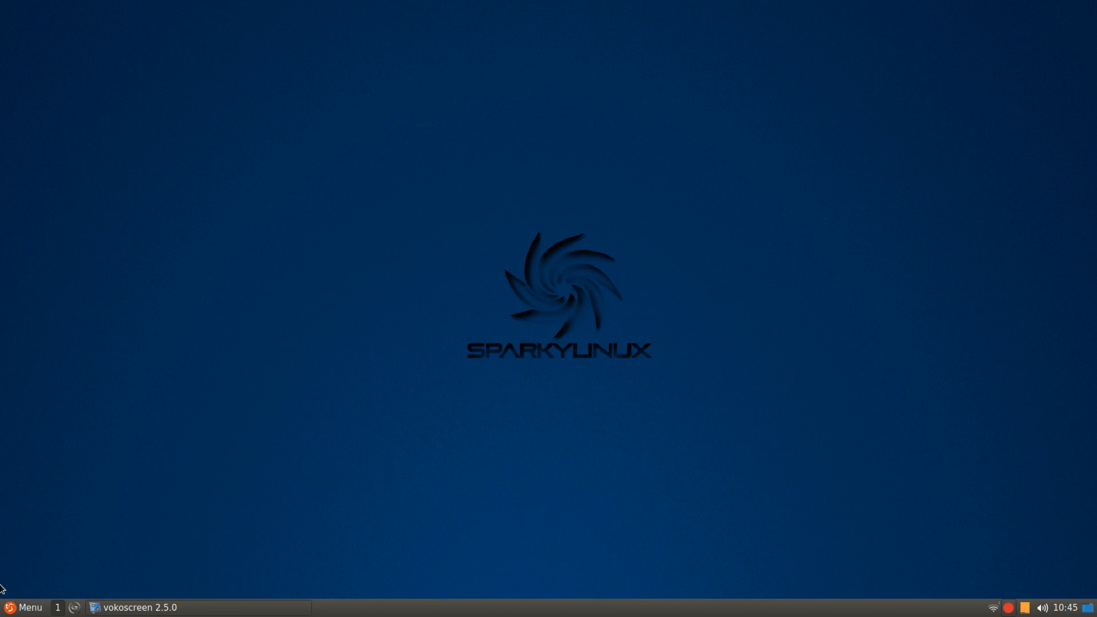
- Show the application menu's categories of installed preference and system tools
left_click(22, 607)
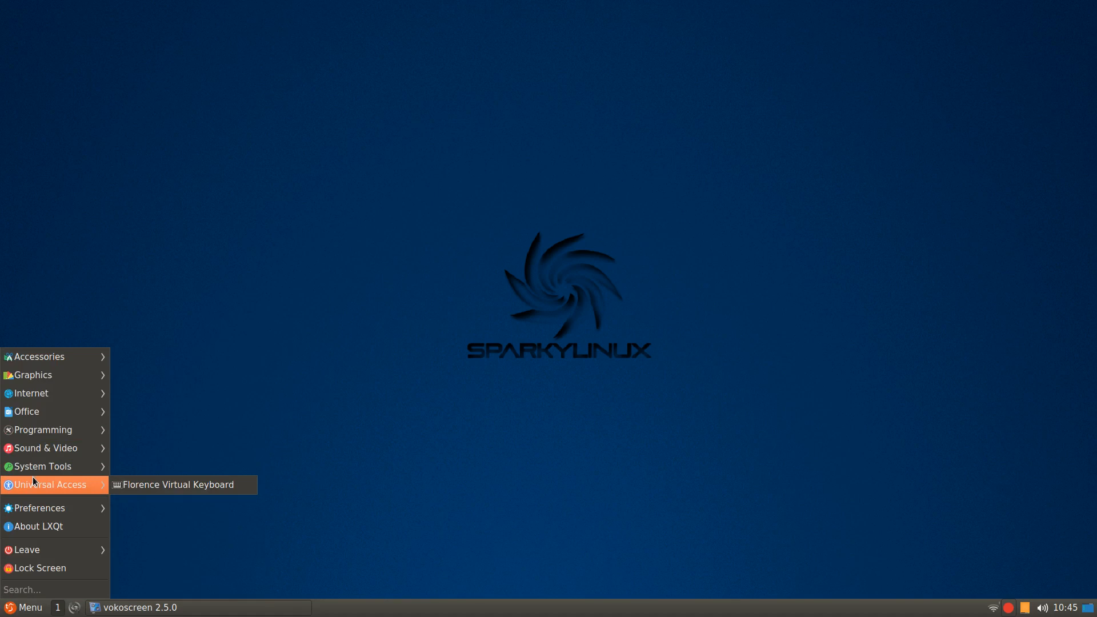
mouse_move(28, 411)
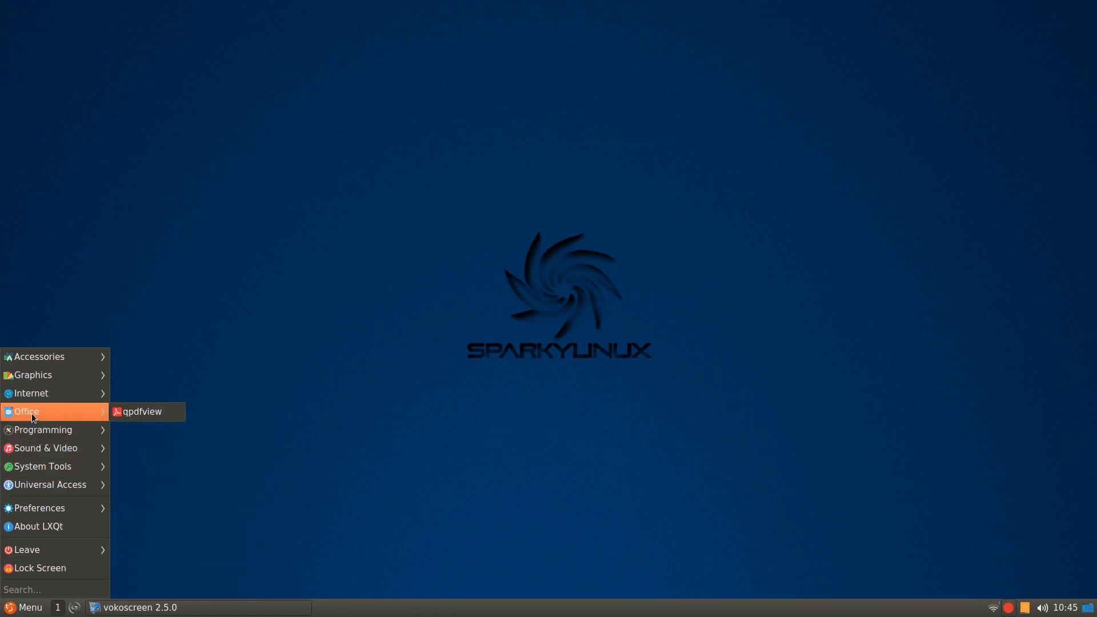
mouse_move(44, 448)
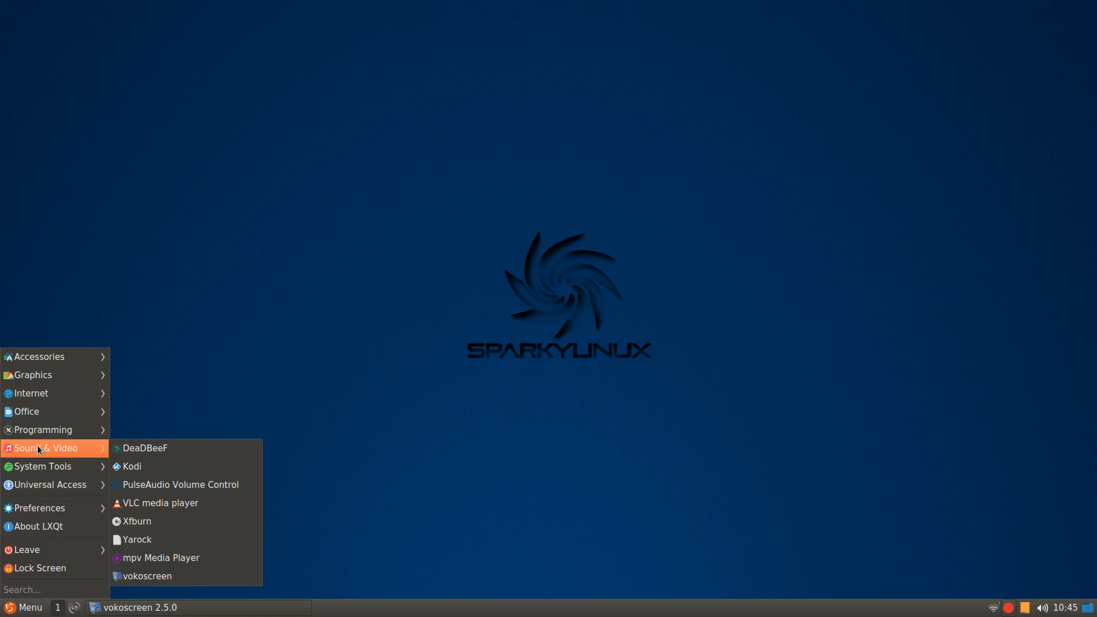
mouse_move(89, 448)
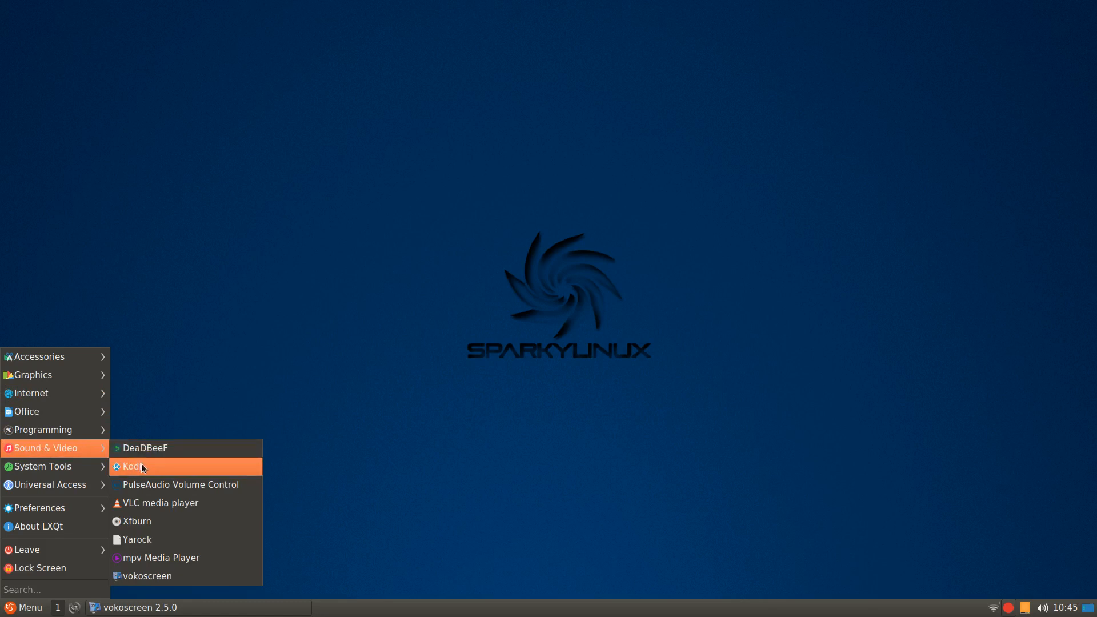
mouse_move(179, 485)
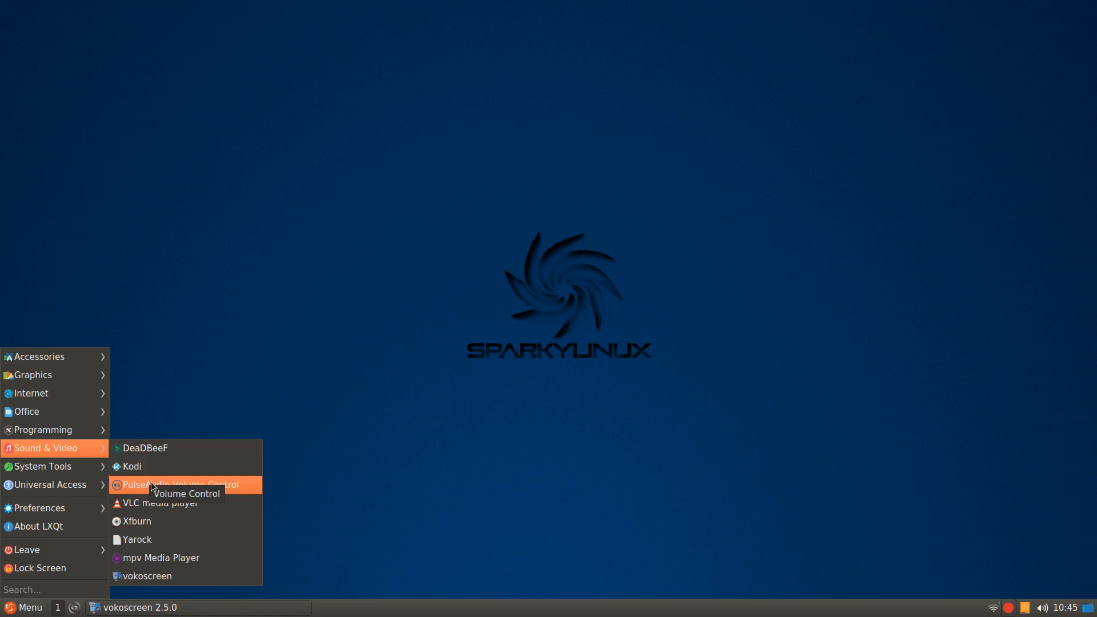
mouse_move(165, 503)
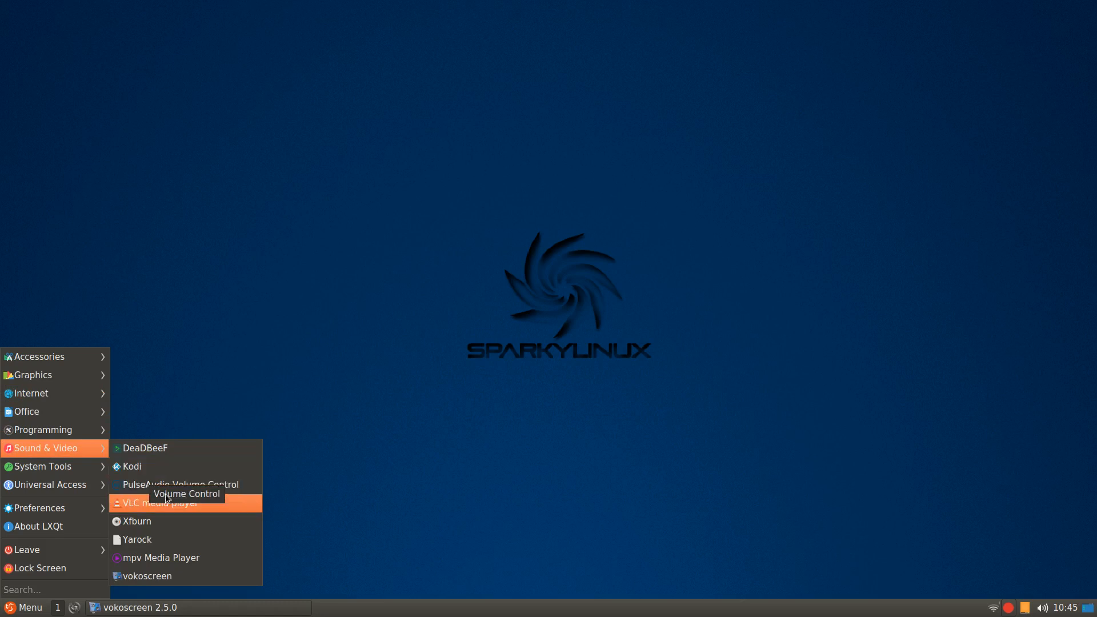
mouse_move(168, 502)
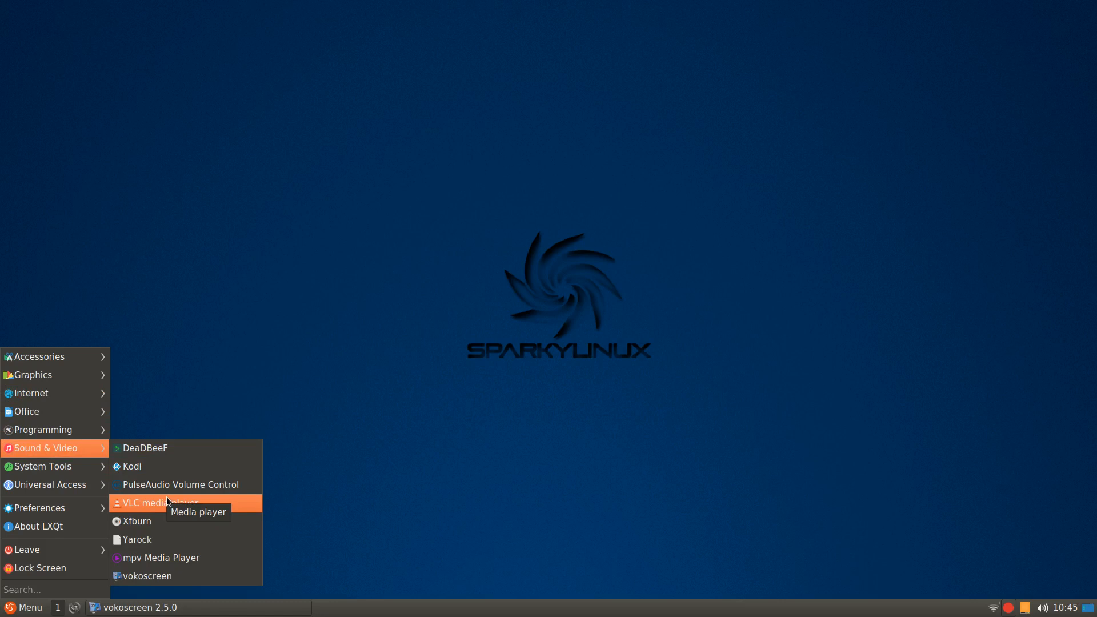
mouse_move(136, 539)
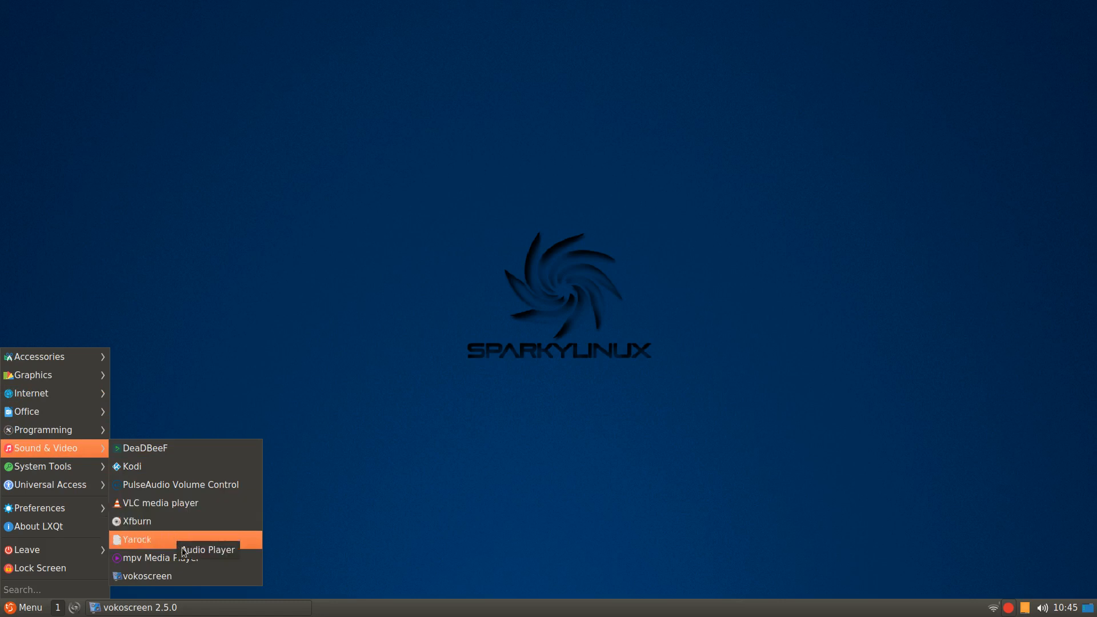
mouse_move(161, 558)
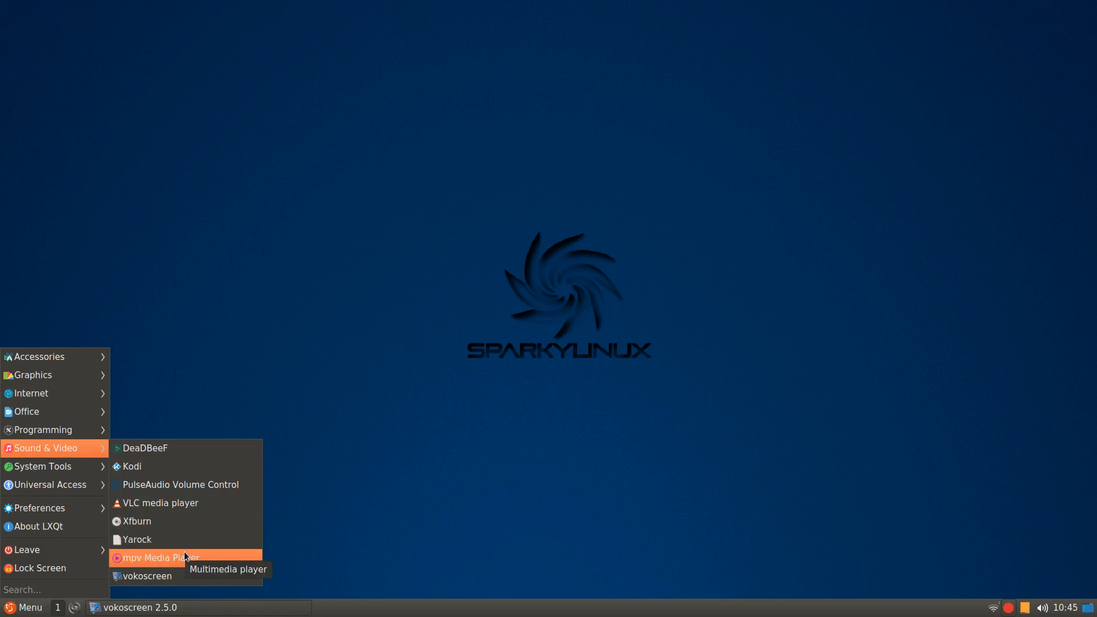
mouse_move(182, 502)
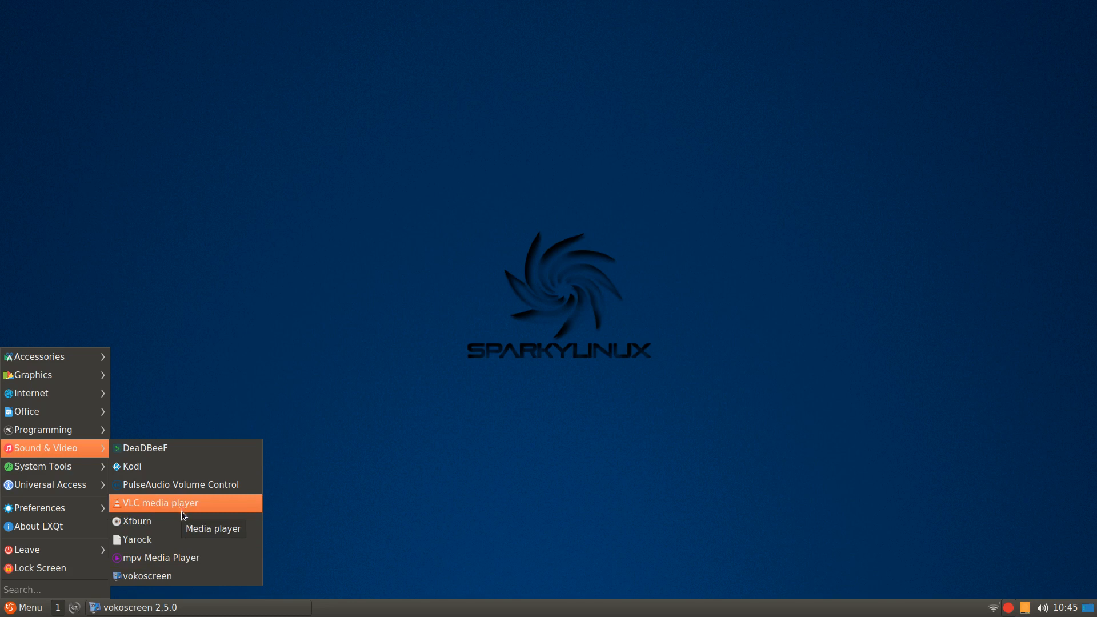
mouse_move(137, 539)
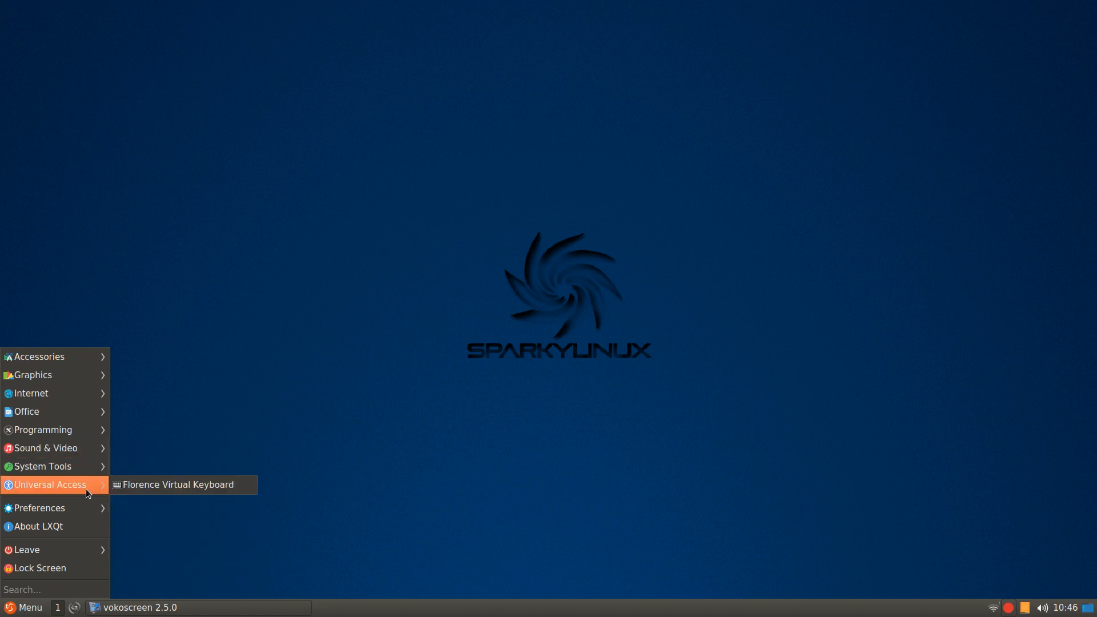
mouse_move(45, 466)
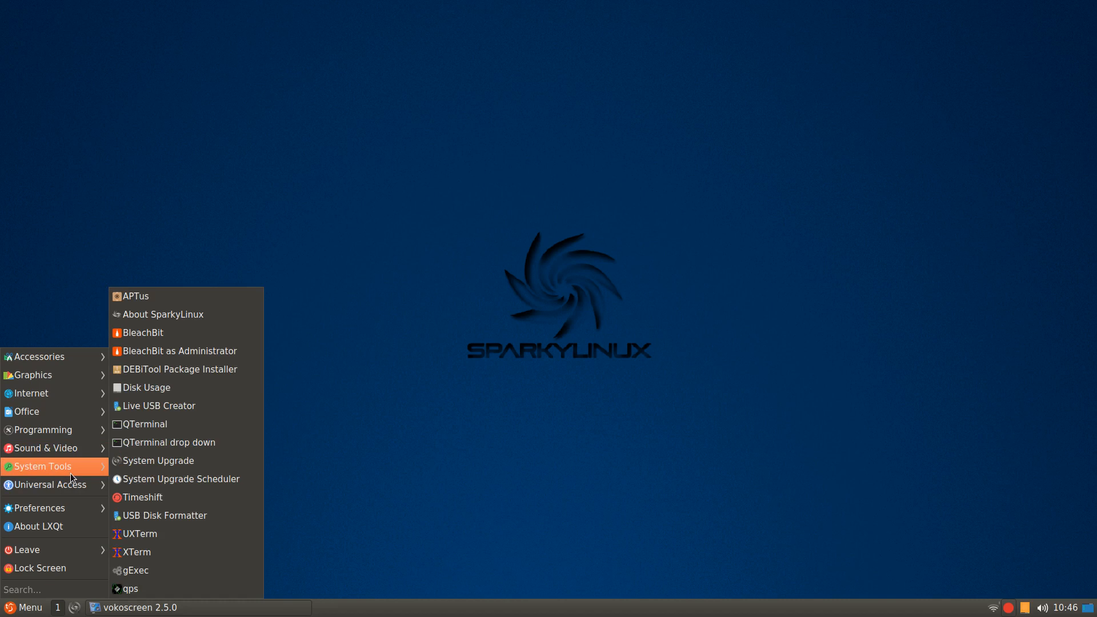
mouse_move(42, 430)
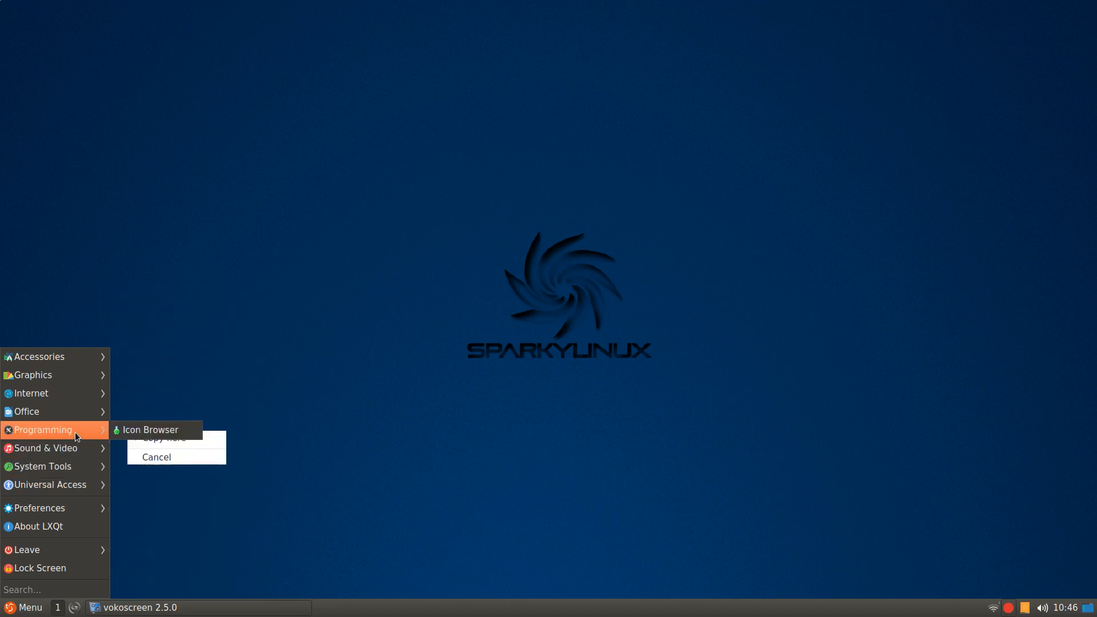
mouse_move(32, 375)
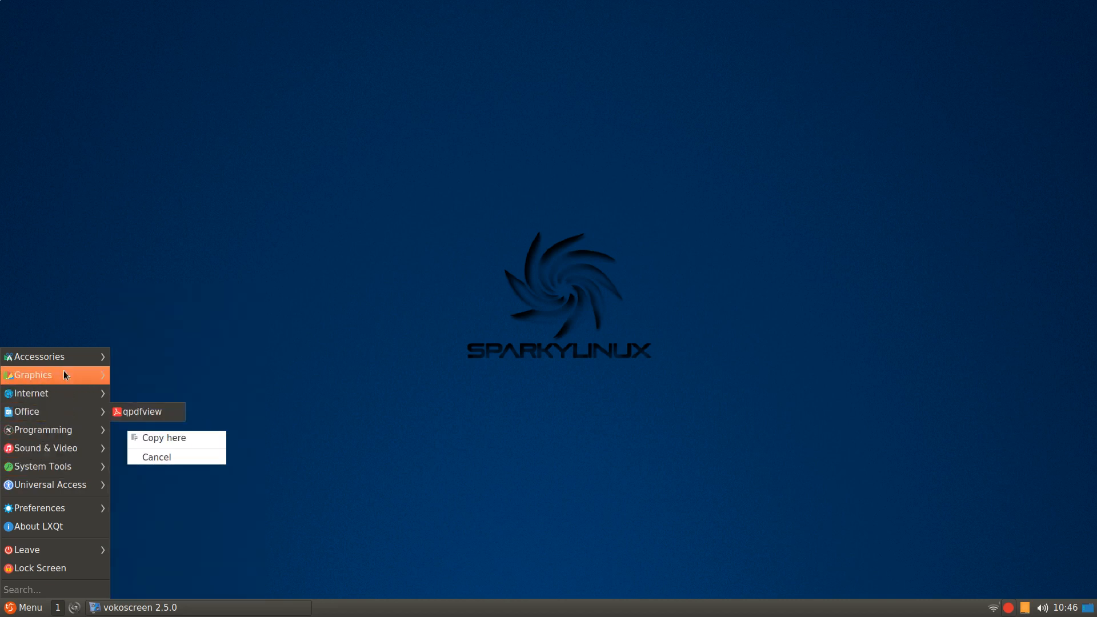
mouse_move(43, 429)
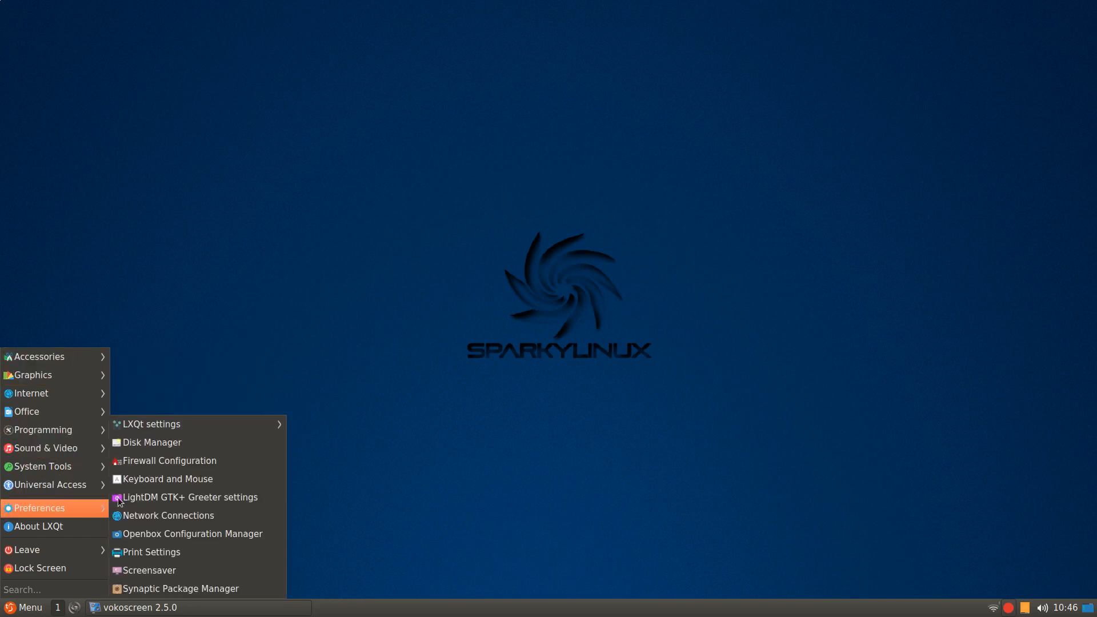
mouse_move(155, 424)
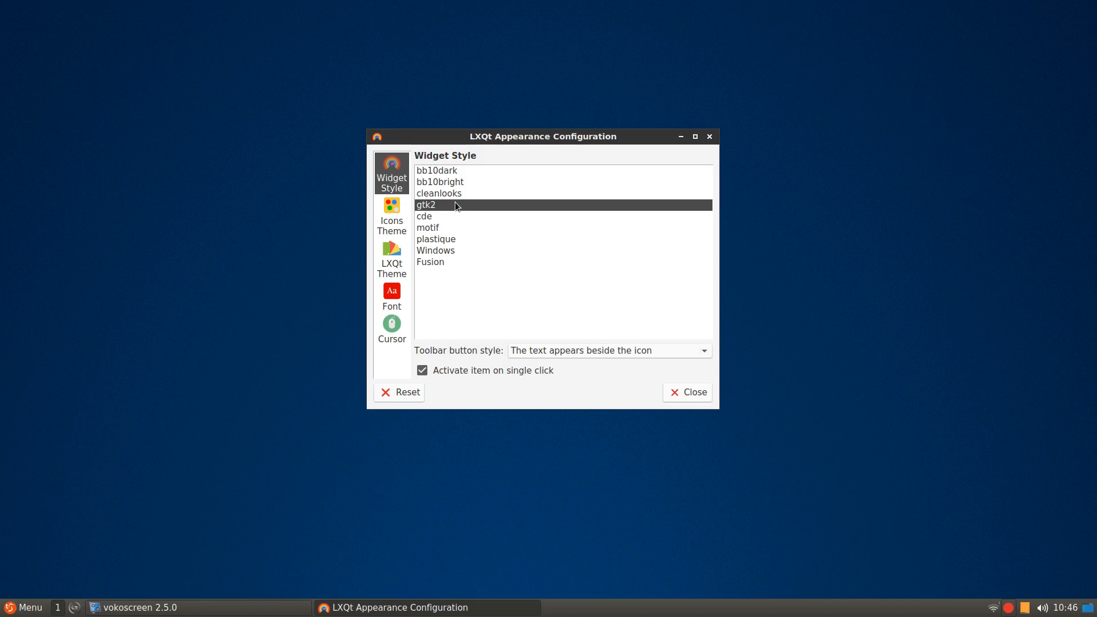
mouse_move(391, 219)
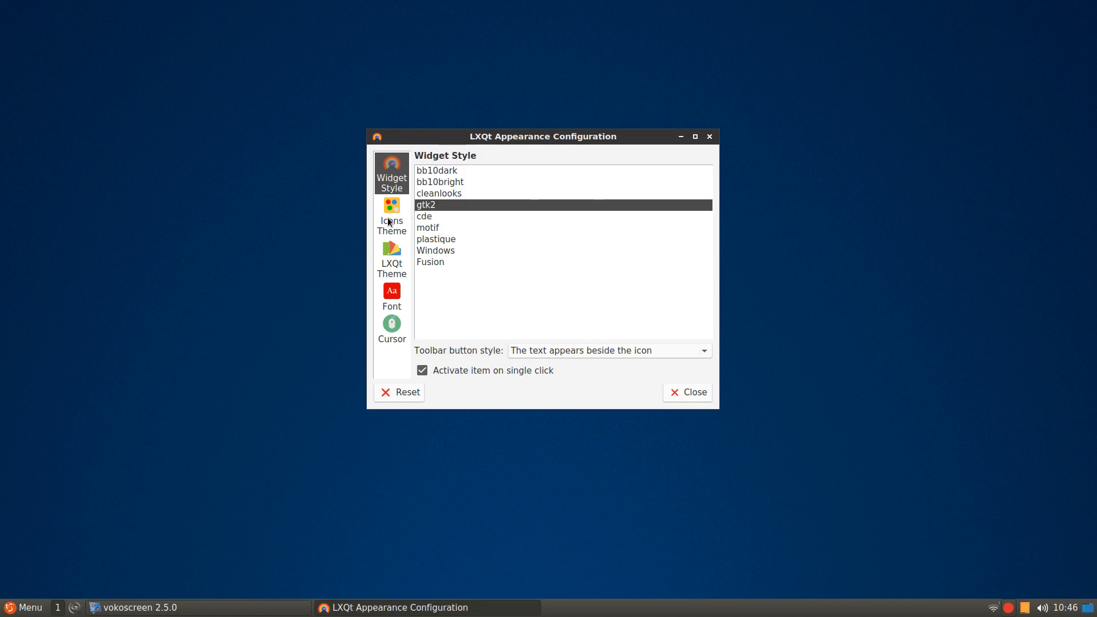
- View the Icons Theme and LXQt Theme pages, where Ambiance is listed first
left_click(391, 216)
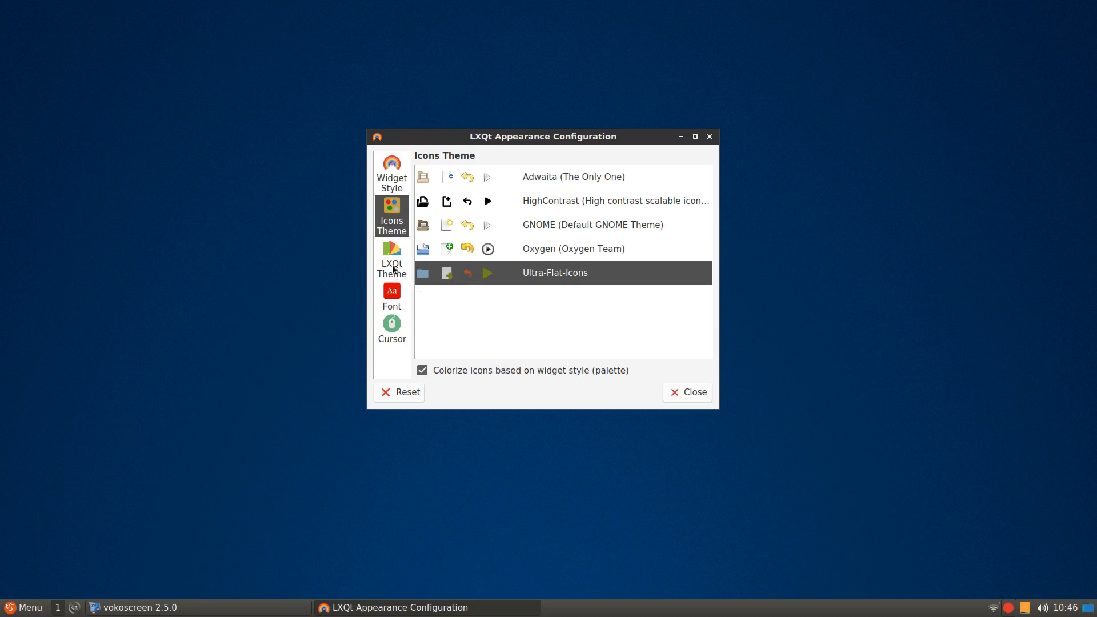
left_click(391, 258)
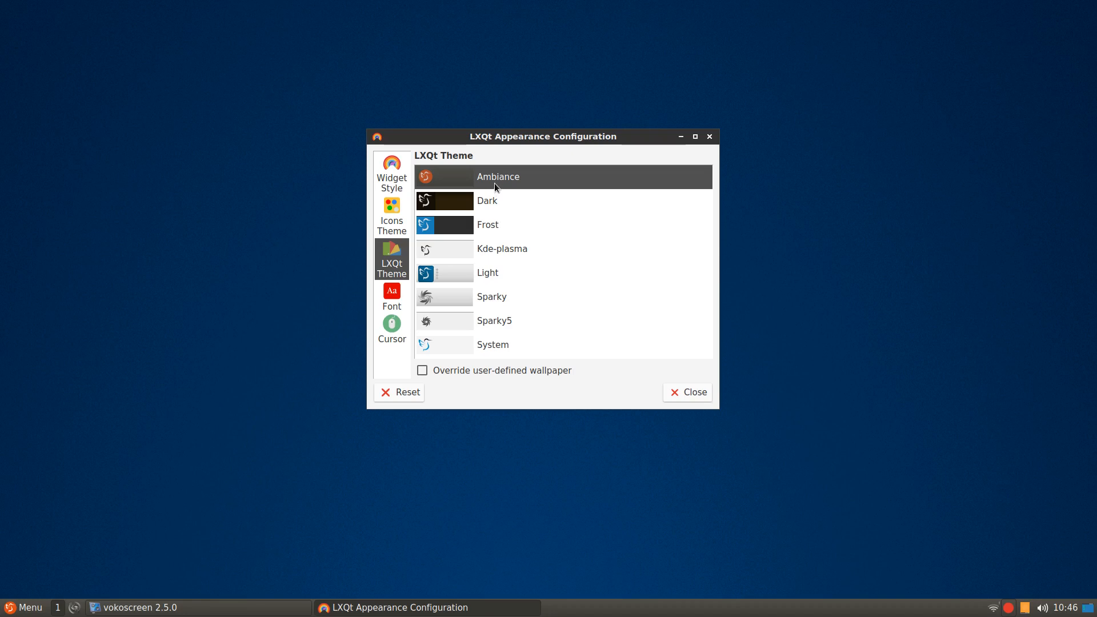
mouse_move(519, 194)
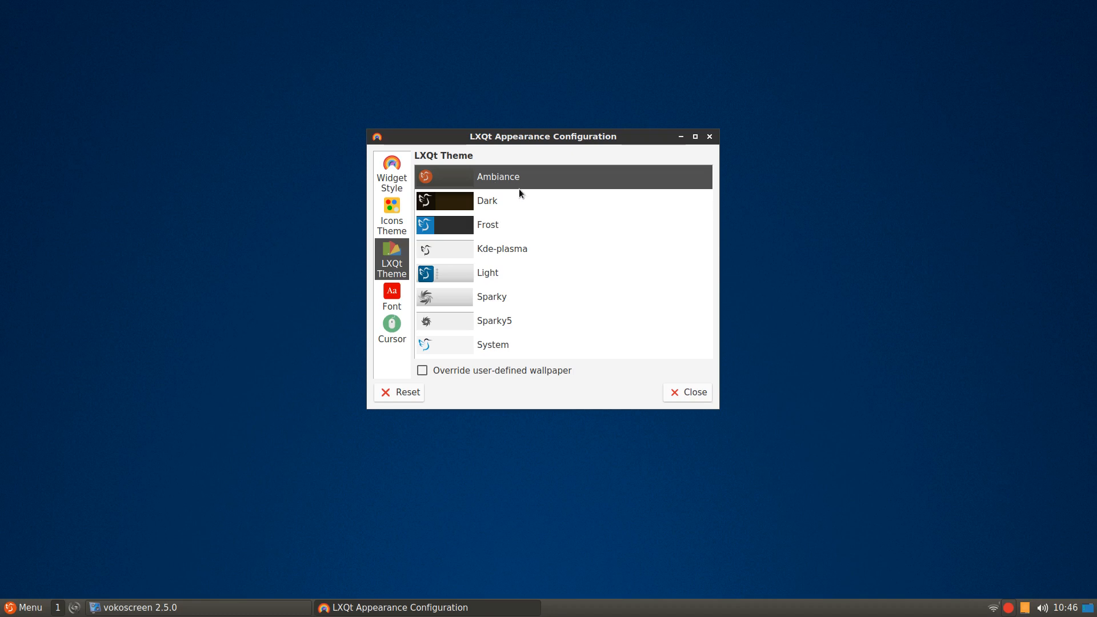
mouse_move(543, 324)
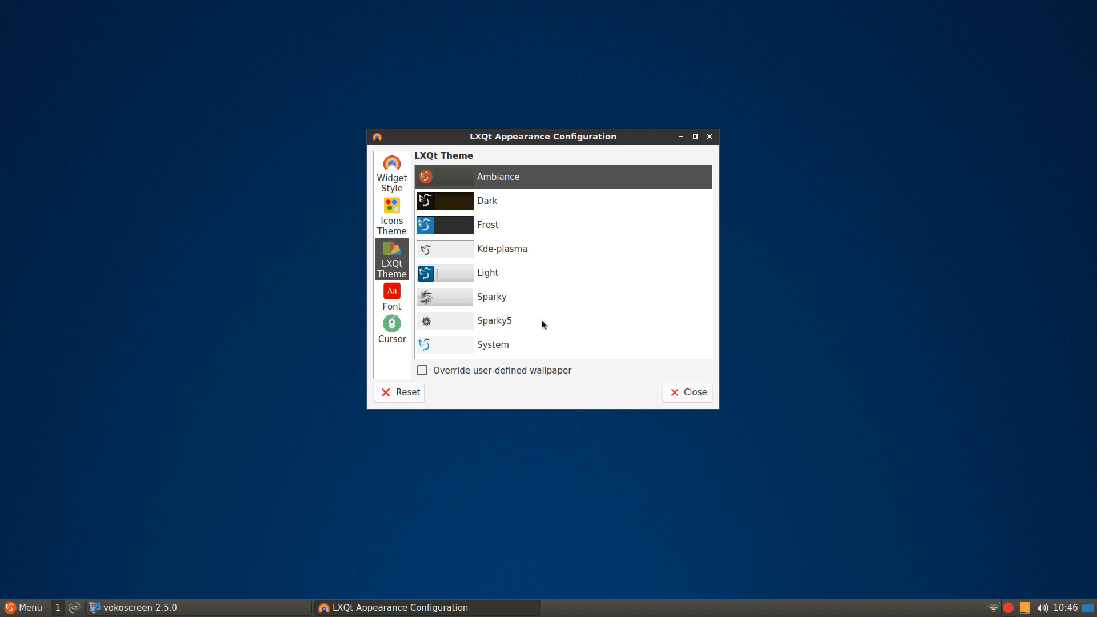
mouse_move(515, 323)
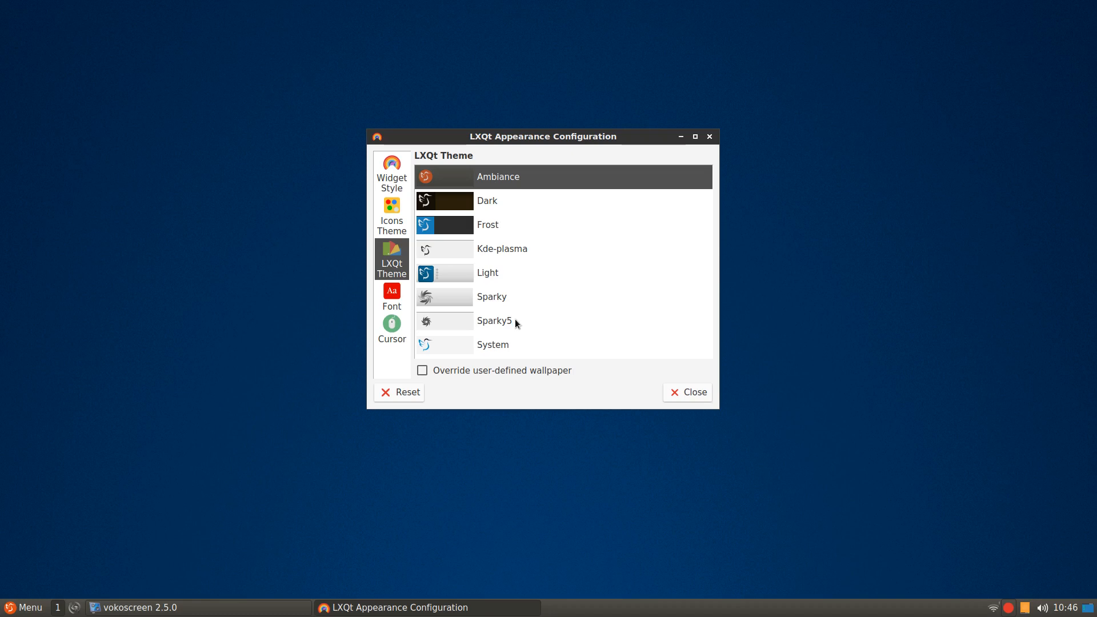
mouse_move(564, 315)
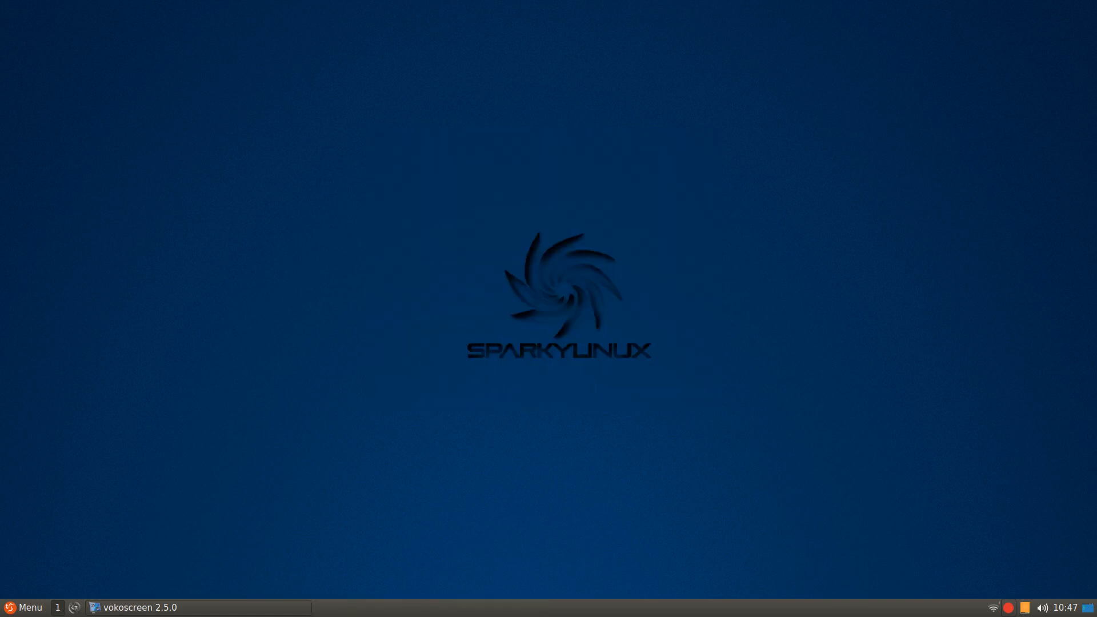
- Launch PCManFM-Qt on the home folder from Accessories, close it, and reopen the application menu
left_click(21, 607)
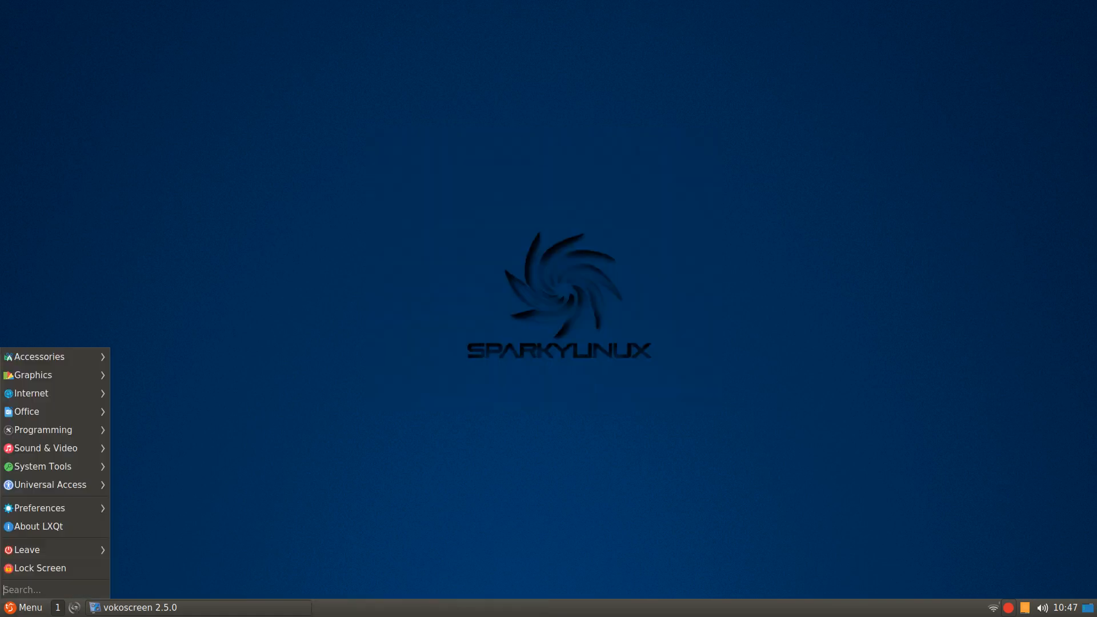
mouse_move(39, 357)
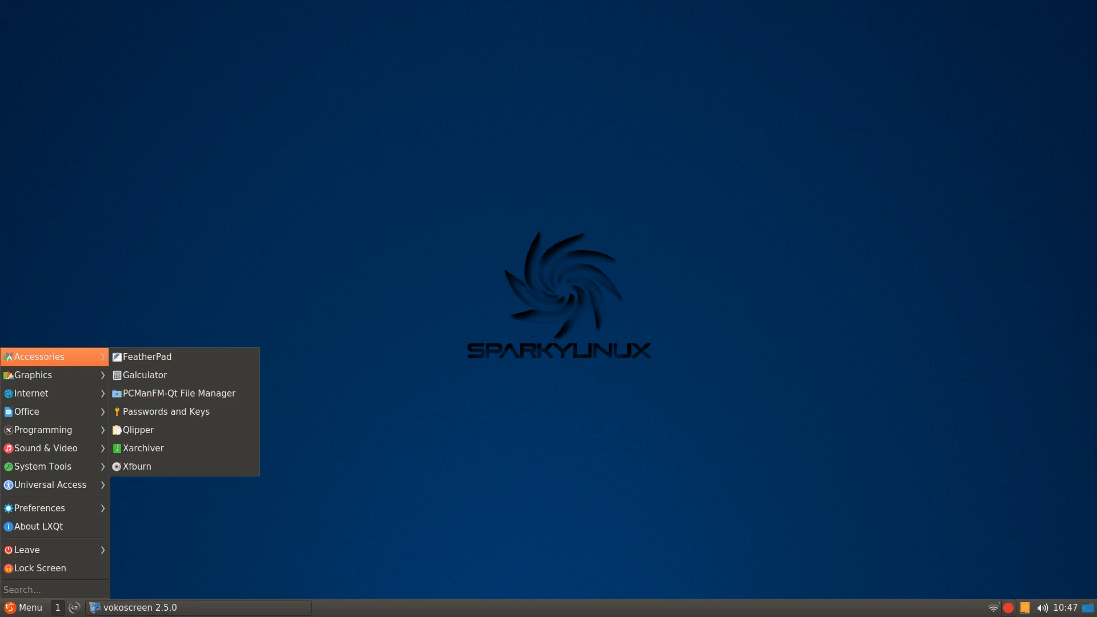
mouse_move(179, 393)
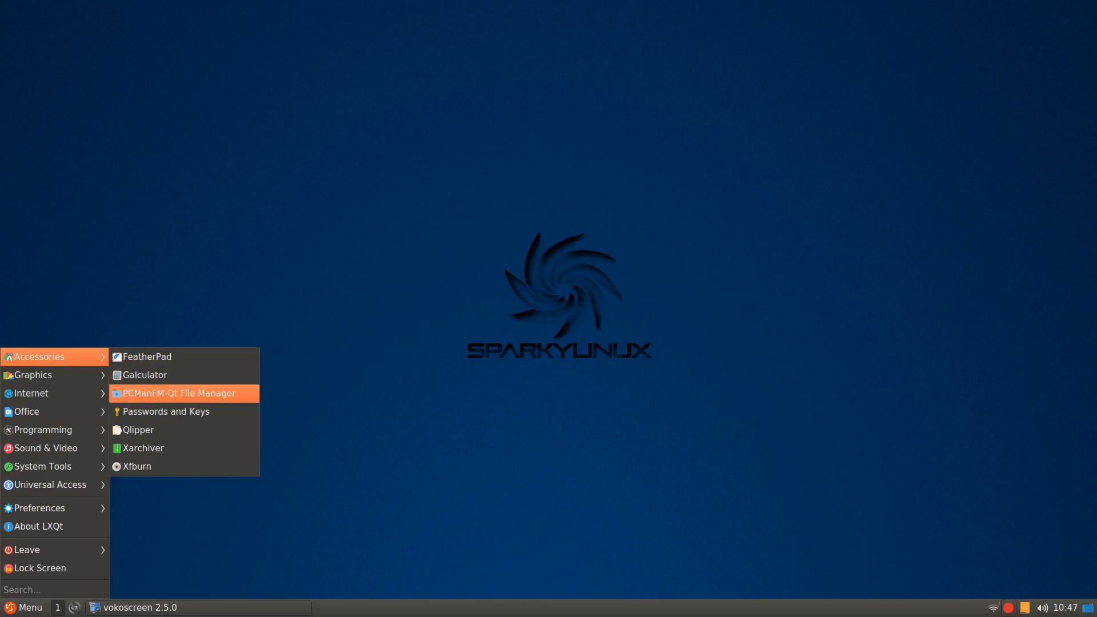
left_click(176, 393)
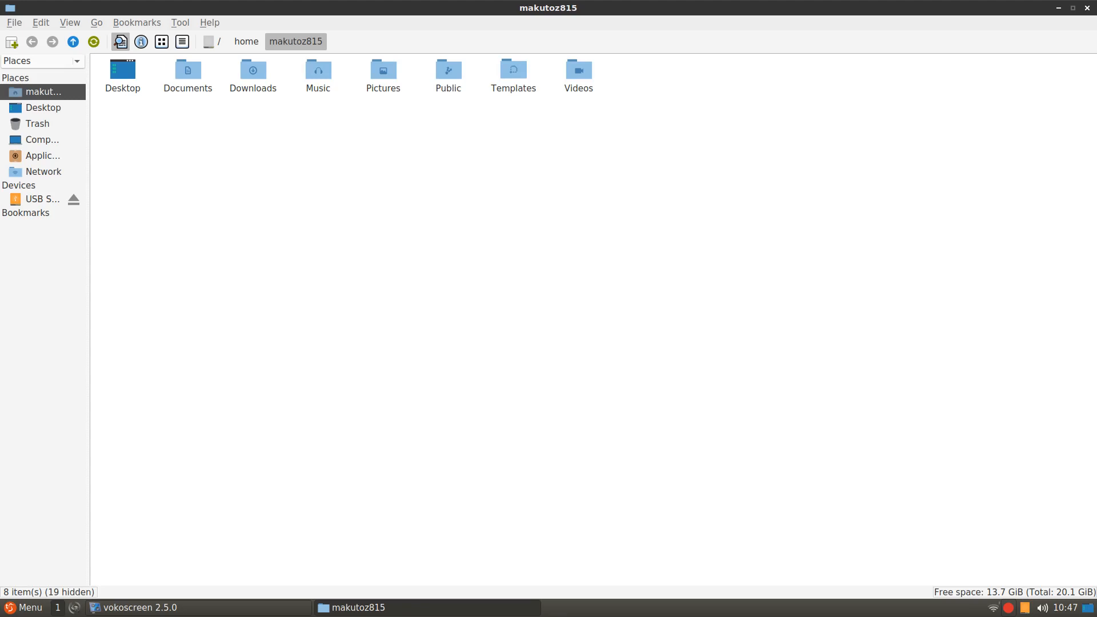
mouse_move(1037, 14)
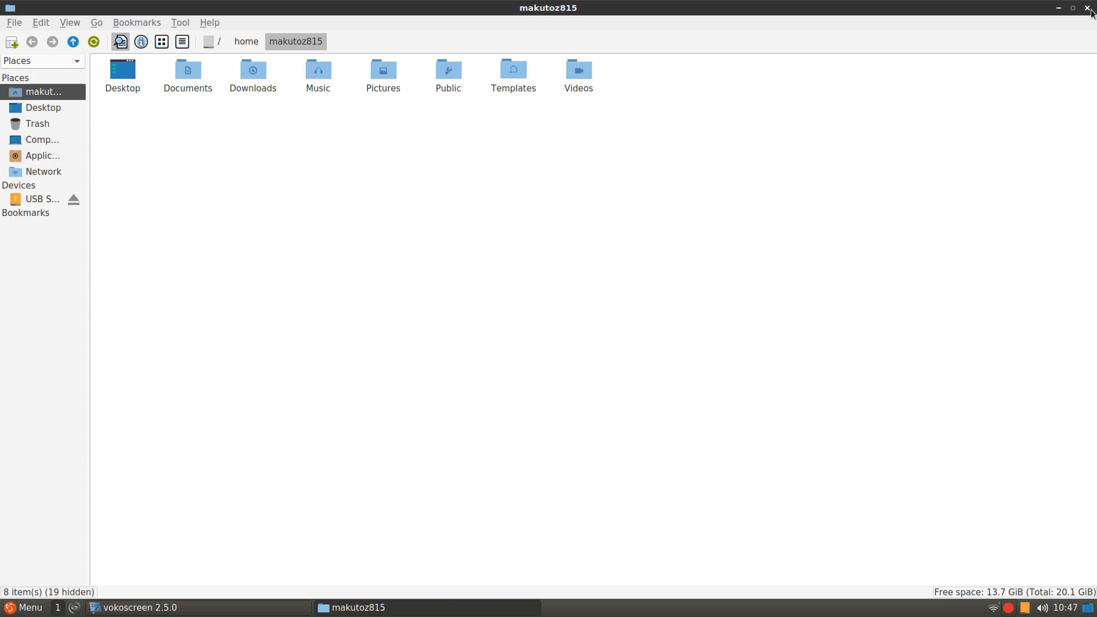
left_click(1089, 8)
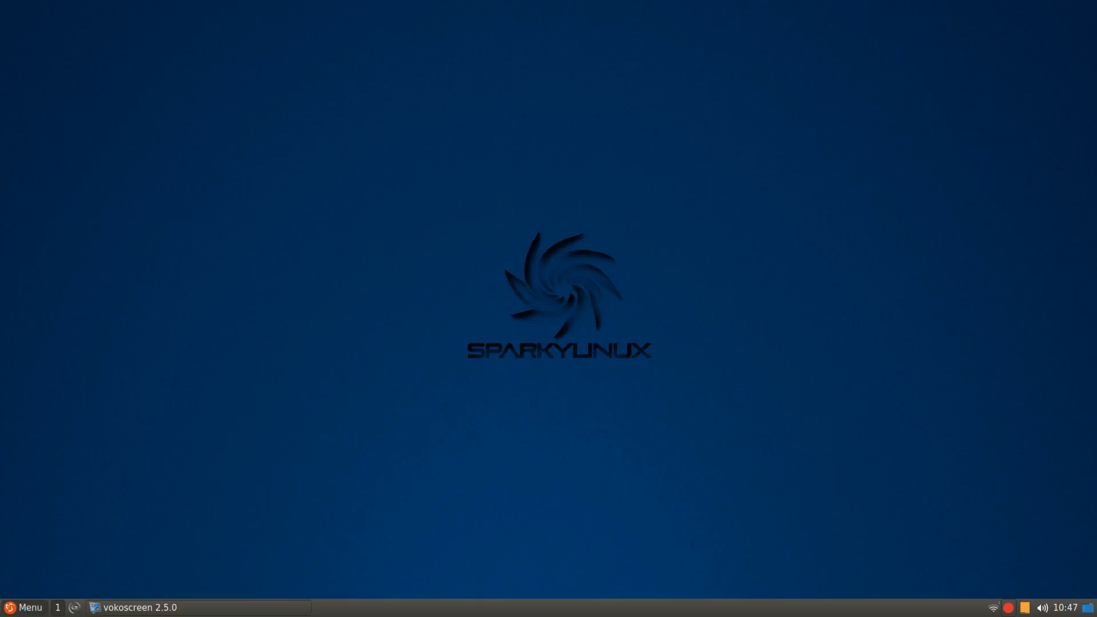
left_click(24, 606)
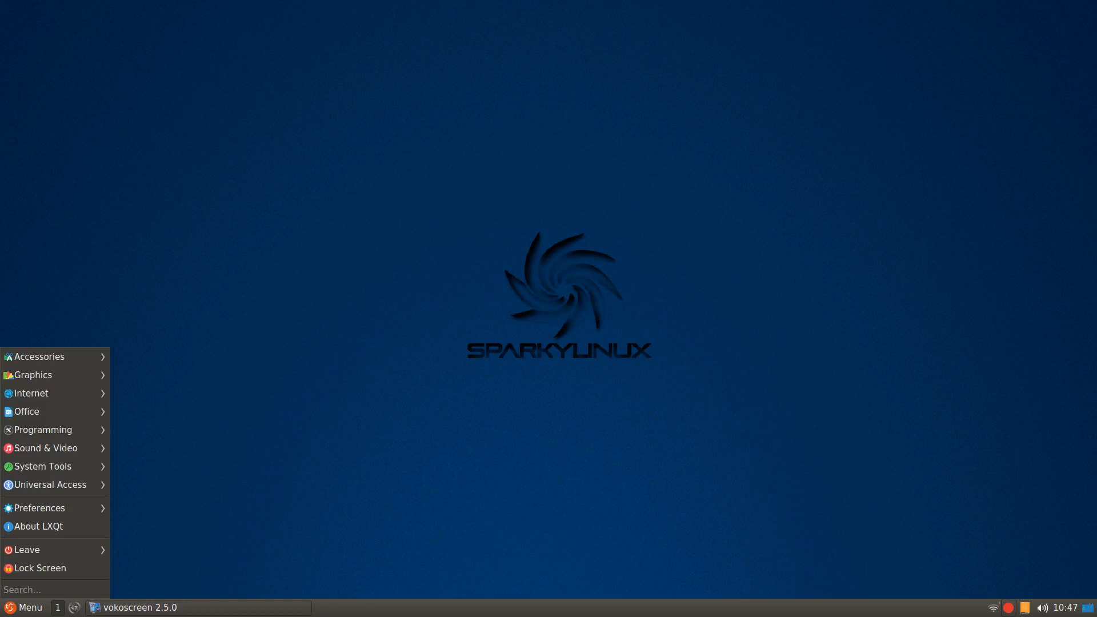
mouse_move(42, 430)
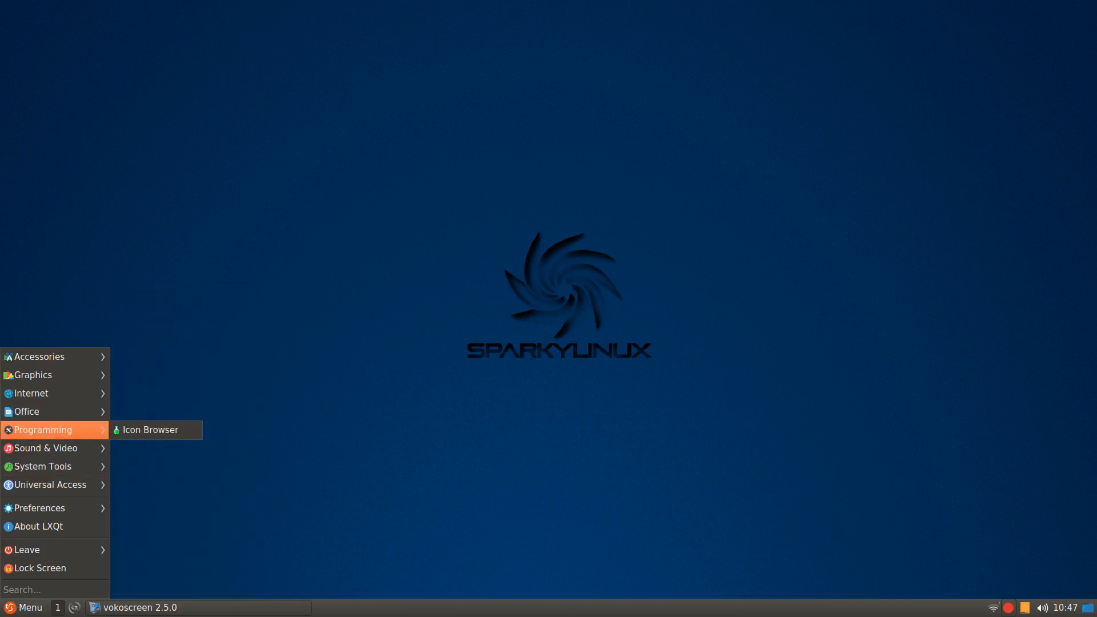
mouse_move(39, 507)
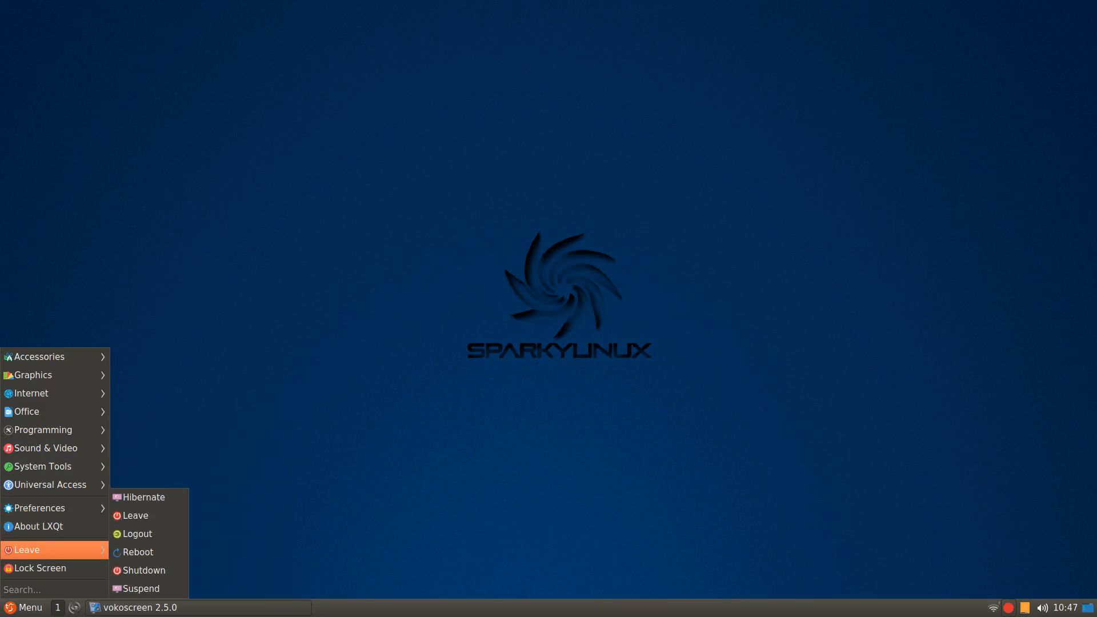
mouse_move(42, 429)
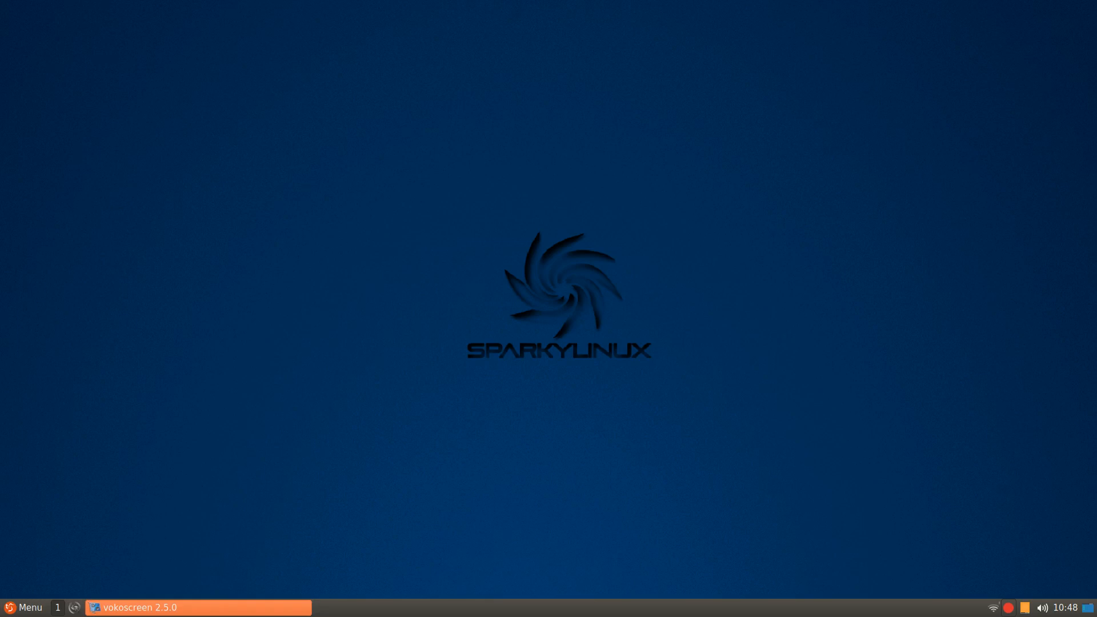
mouse_move(129, 606)
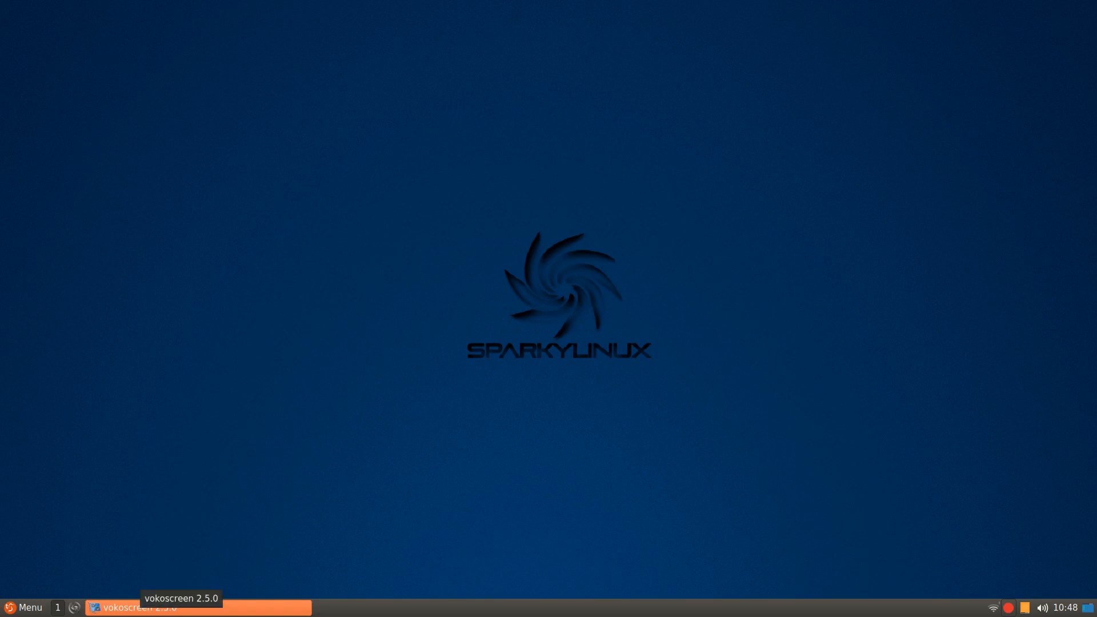